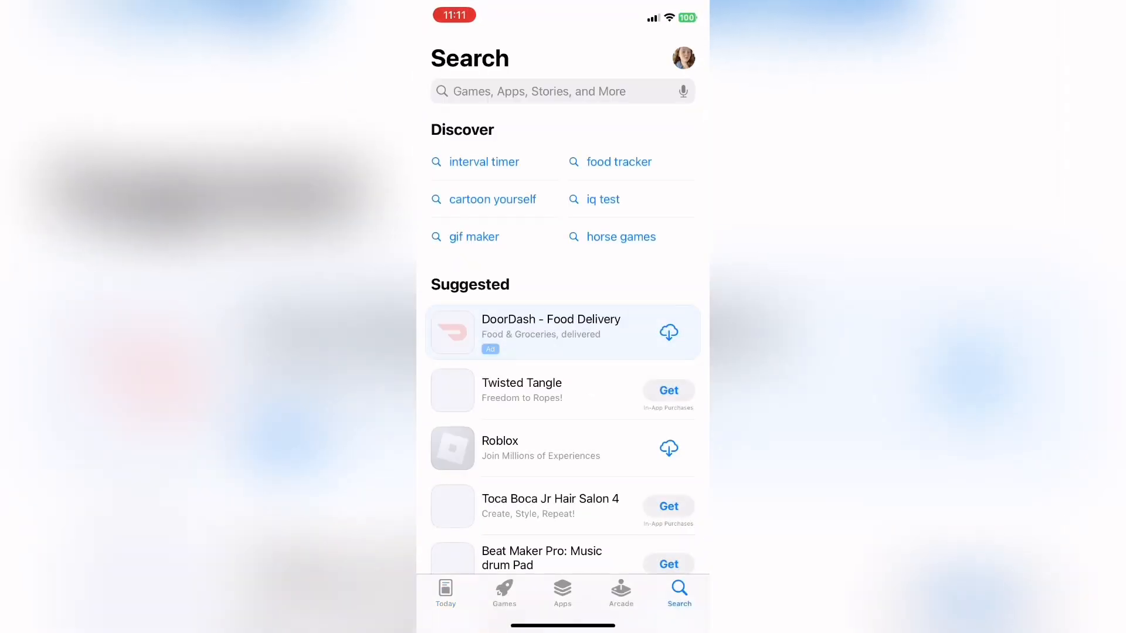
Search the App Store for 'mega'
{"action": "type", "text": "mega"}
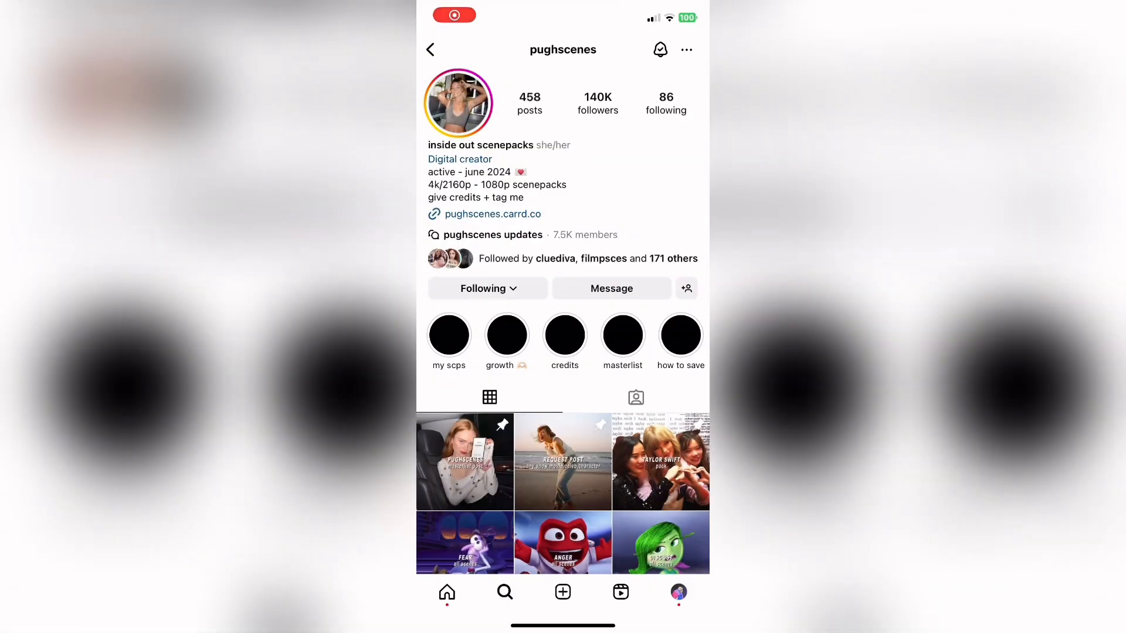
Copy the link to pughscenes' Sabrina Carpenter on SNL scenepack post
{"action": "scroll", "scroll_direction": "down", "scroll_amount": 3}
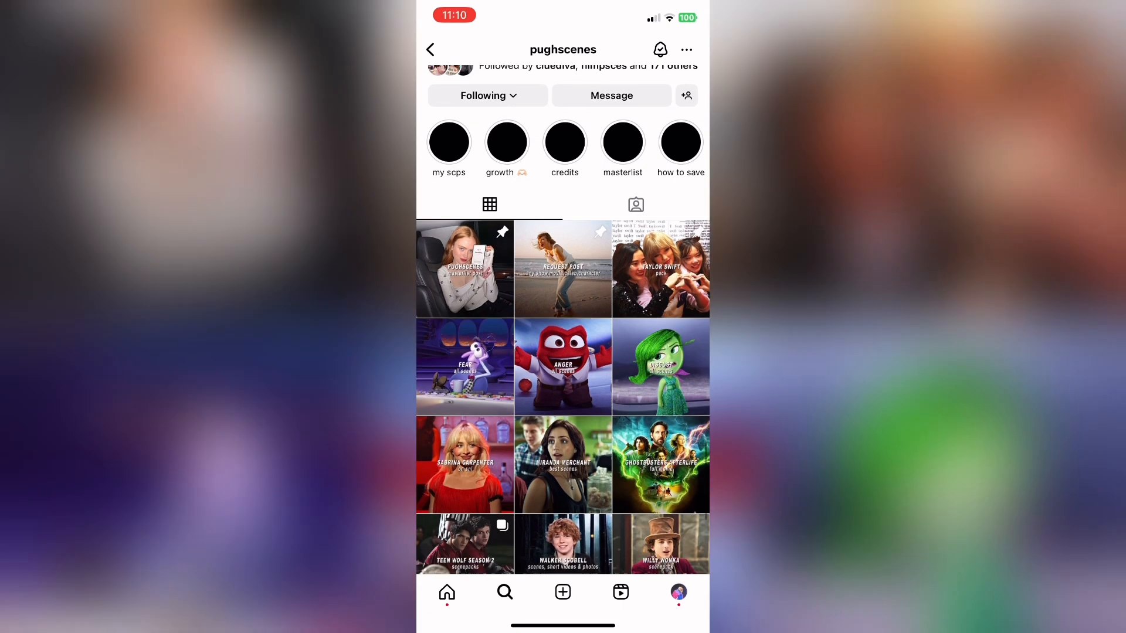
{"action": "left_click", "coordinate": [464, 464]}
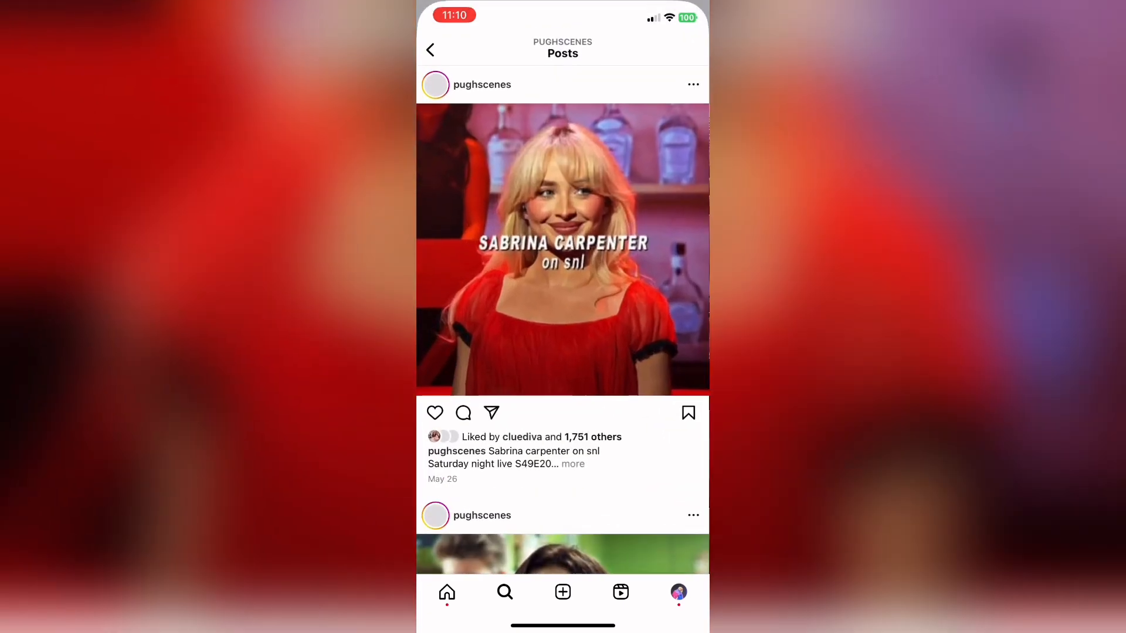
{"action": "left_click", "coordinate": [572, 464]}
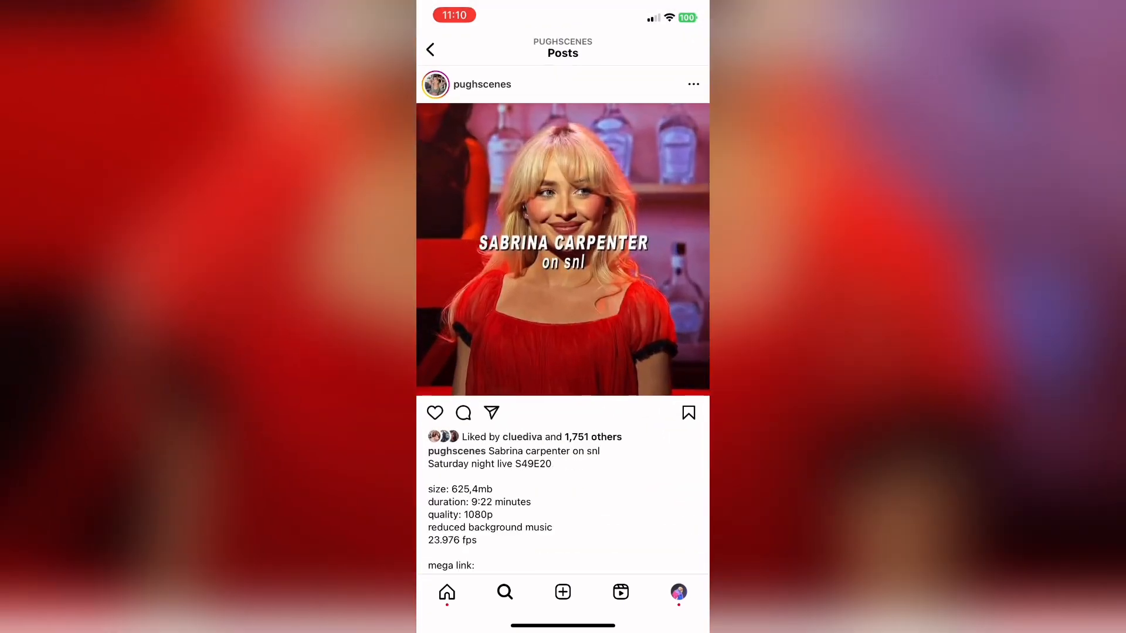
{"action": "left_click", "coordinate": [491, 412]}
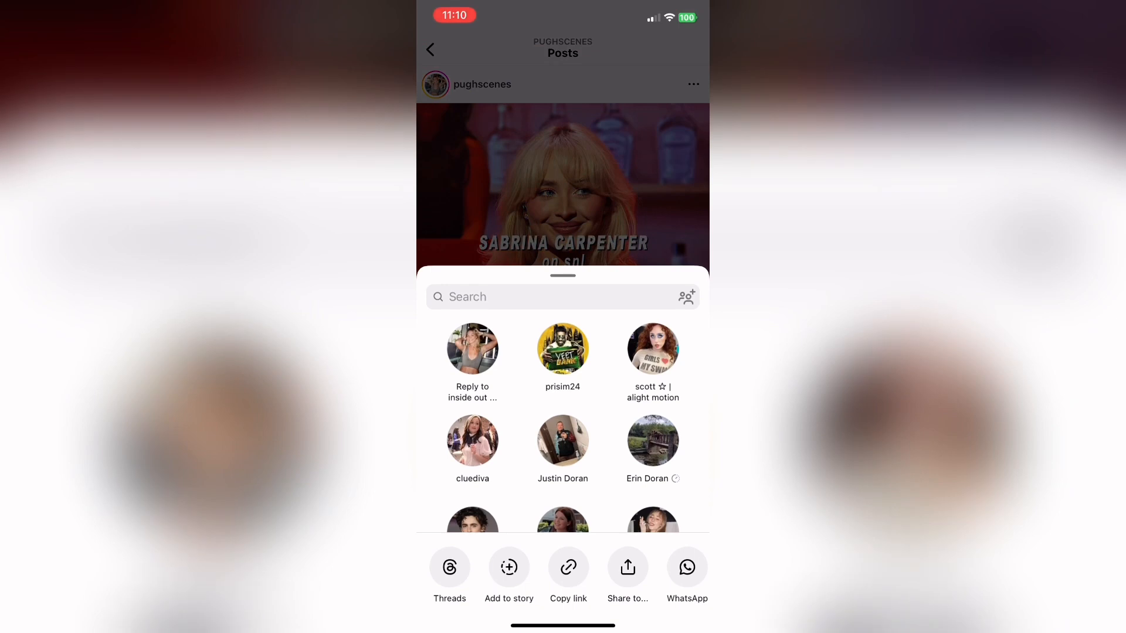
{"action": "left_click", "coordinate": [568, 567]}
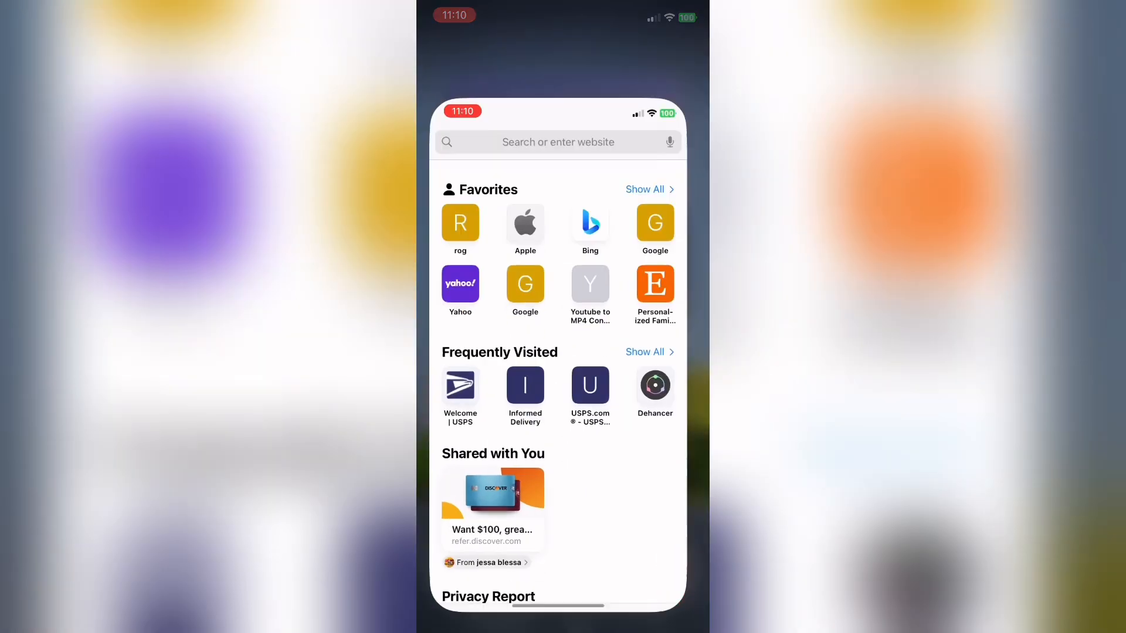
Load the copied Sabrina Carpenter post link in Safari and scroll its caption
{"action": "left_click", "coordinate": [557, 141]}
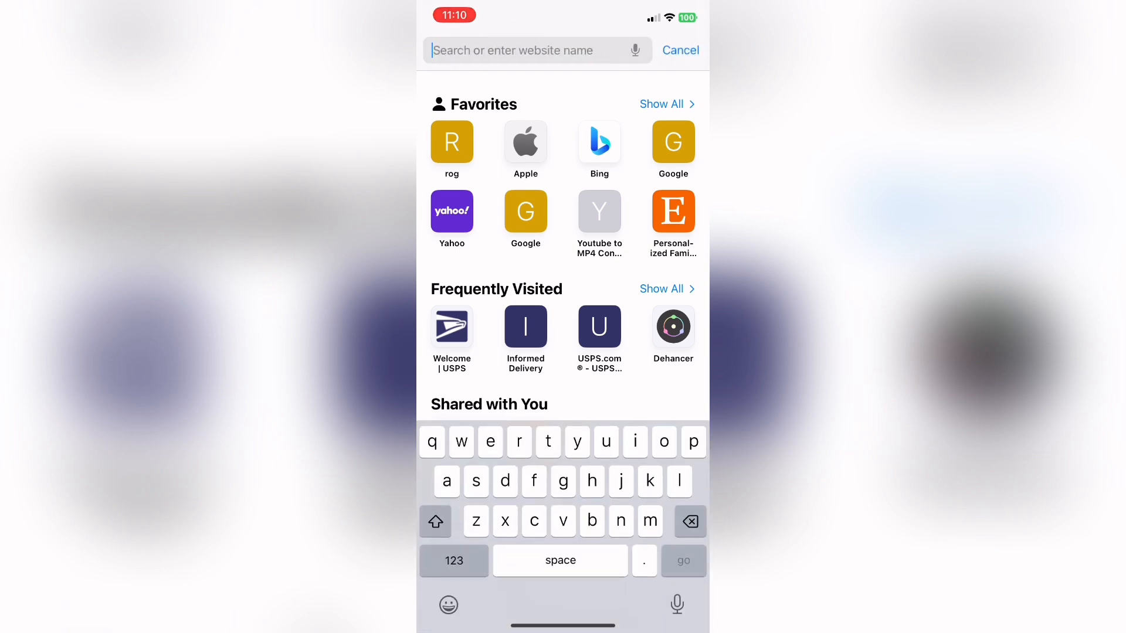
{"action": "left_click", "coordinate": [535, 51]}
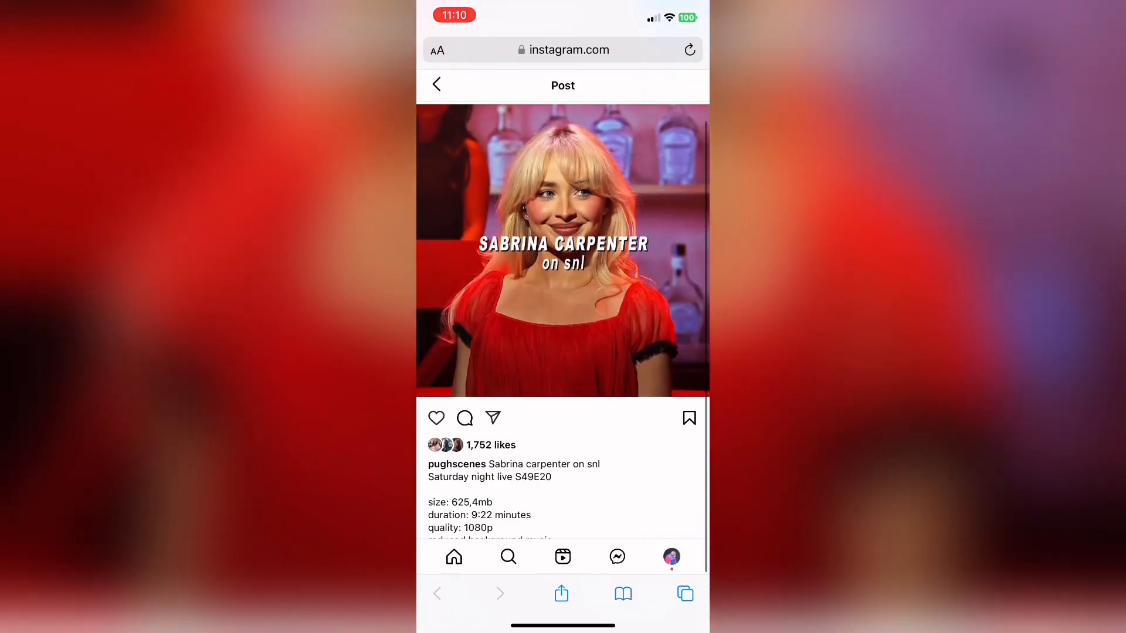
{"action": "scroll", "scroll_direction": "down", "scroll_amount": 3}
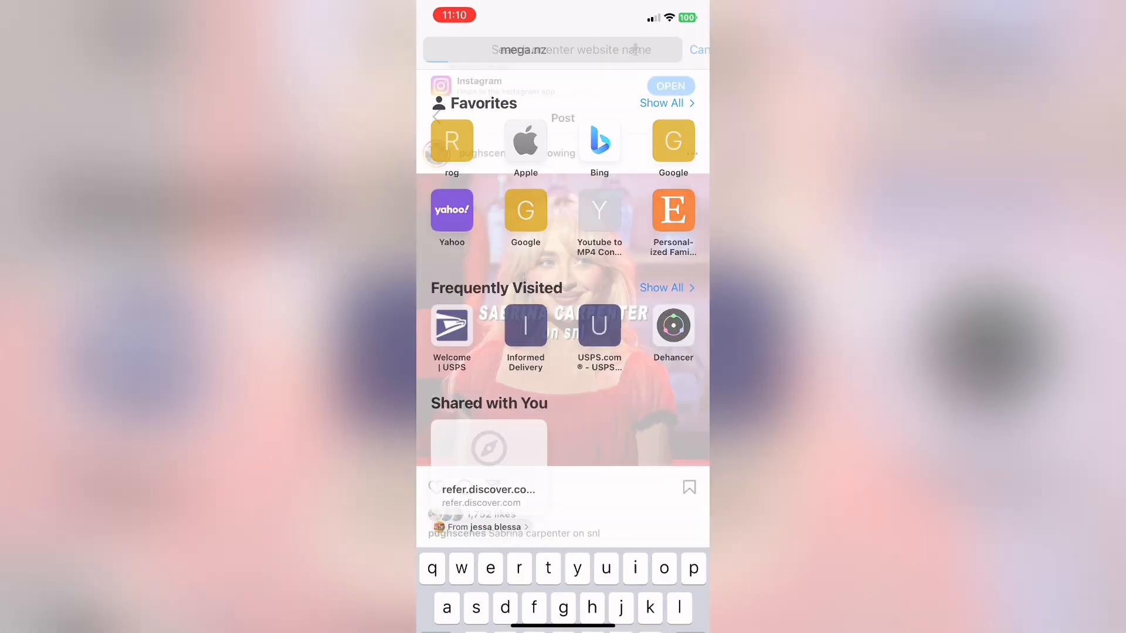
Download sabrina snl-pughscenes.mp4 in MEGA, then open a YouTube description's MEGA link in Safari
{"action": "key", "text": "Enter"}
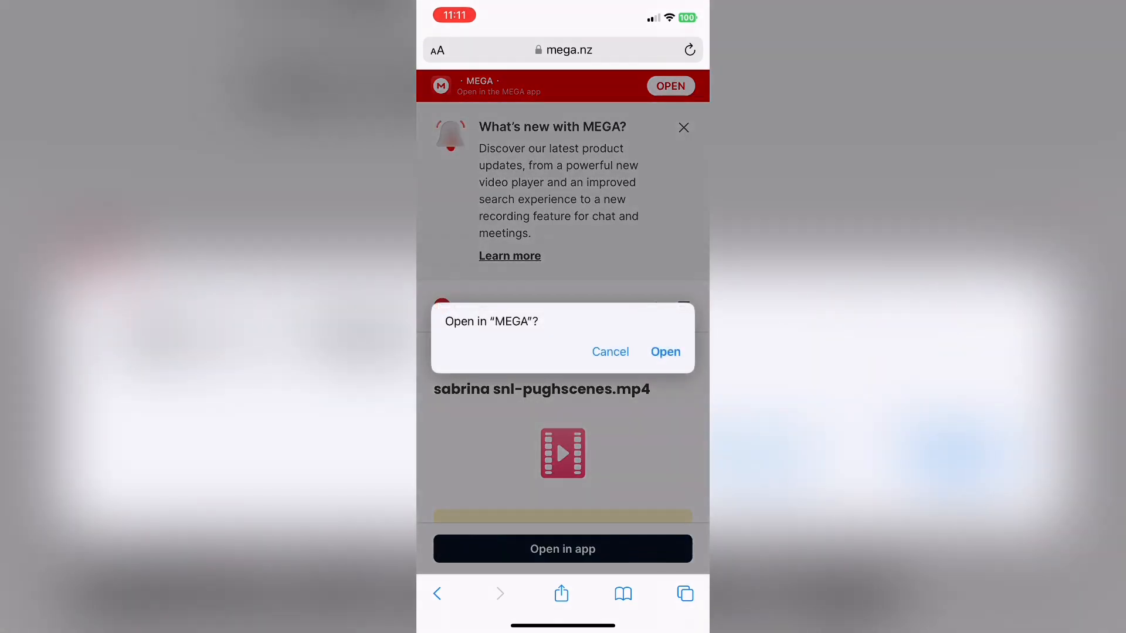
{"action": "left_click", "coordinate": [664, 352]}
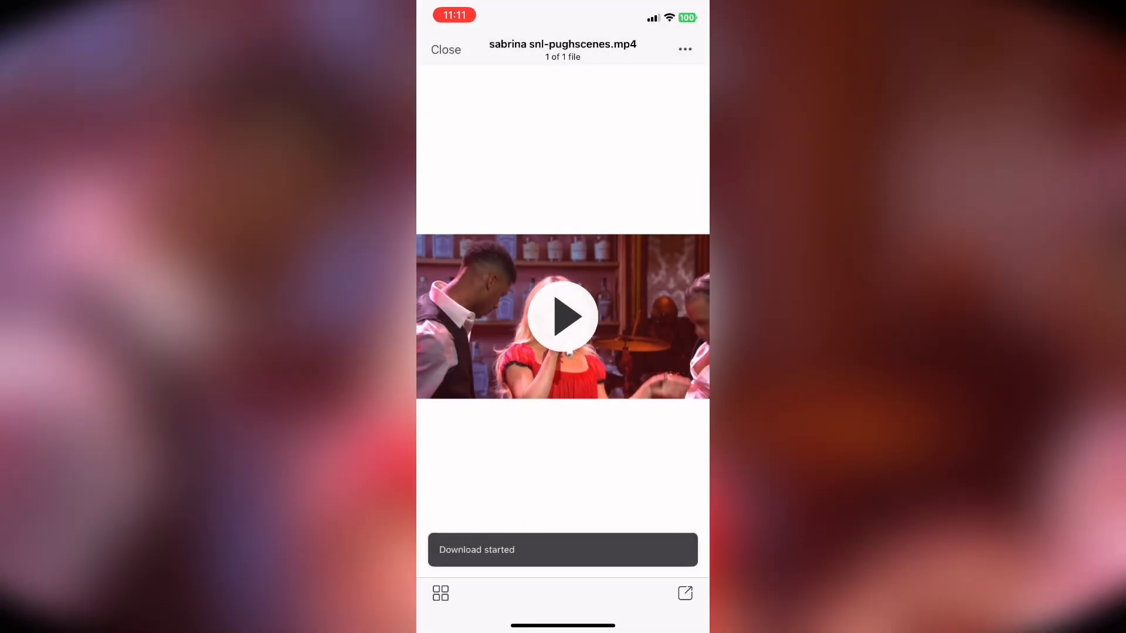
{"action": "left_click", "coordinate": [445, 50]}
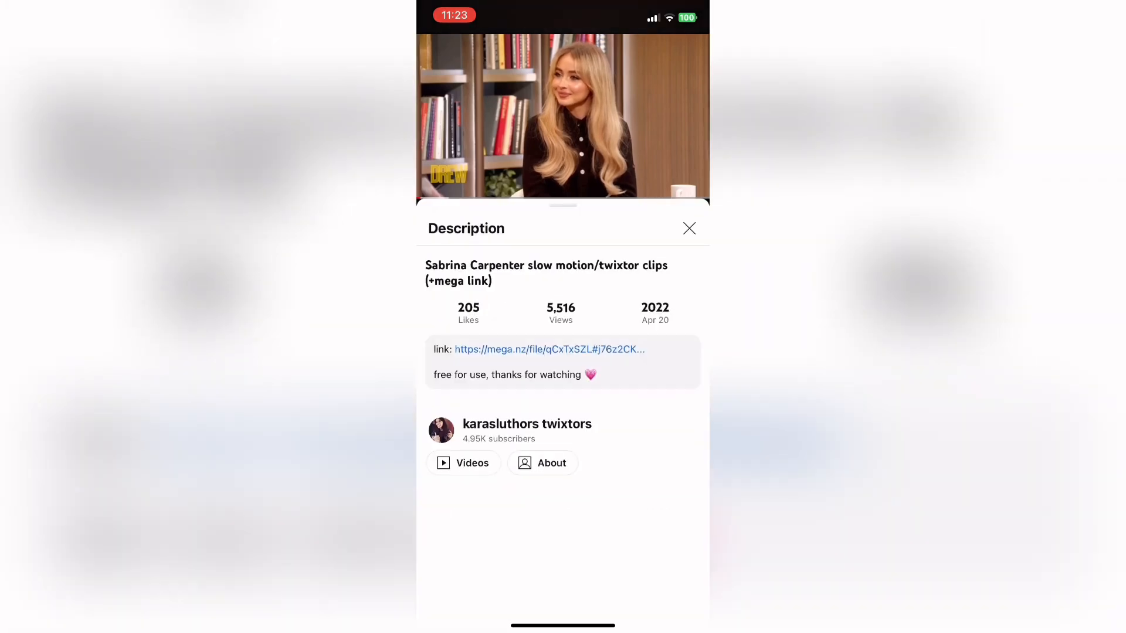
{"action": "left_click", "coordinate": [550, 349]}
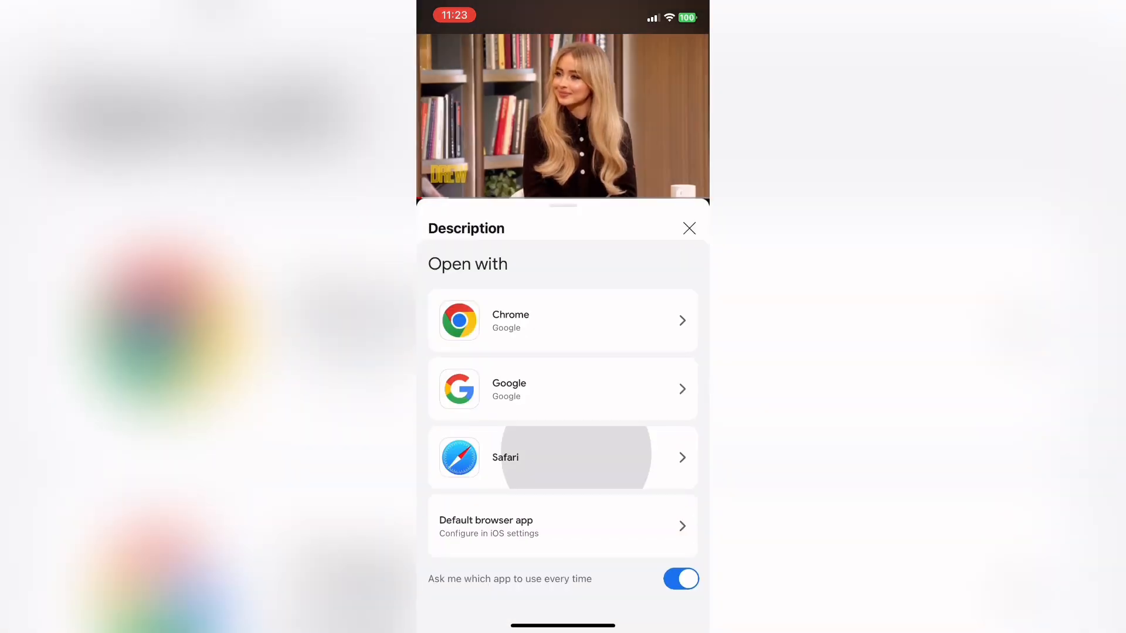
{"action": "left_click", "coordinate": [562, 457]}
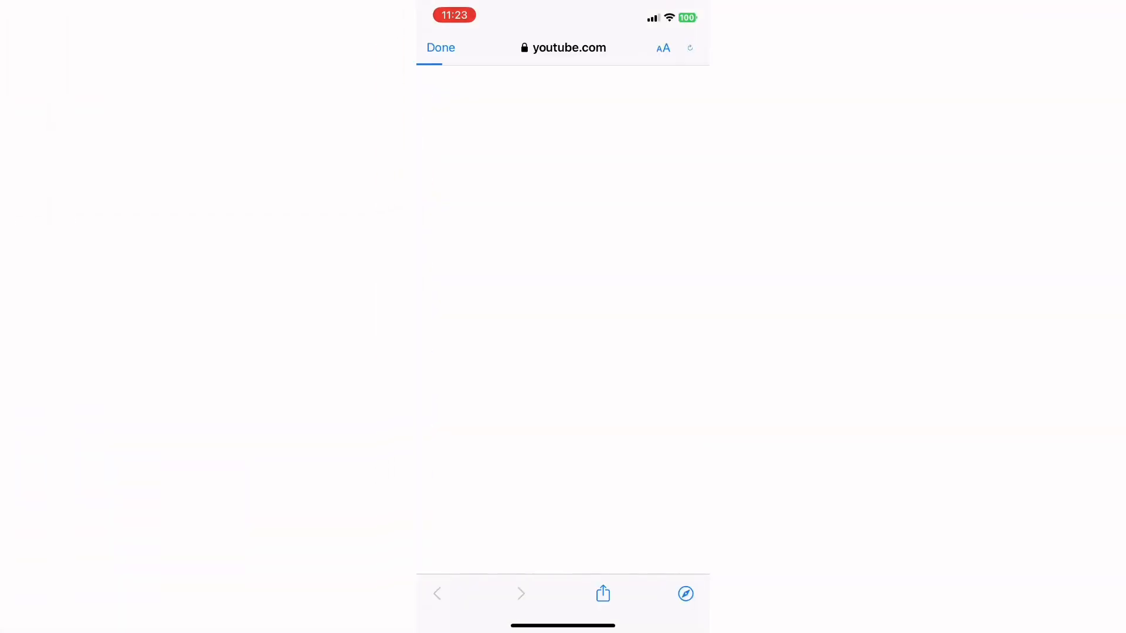